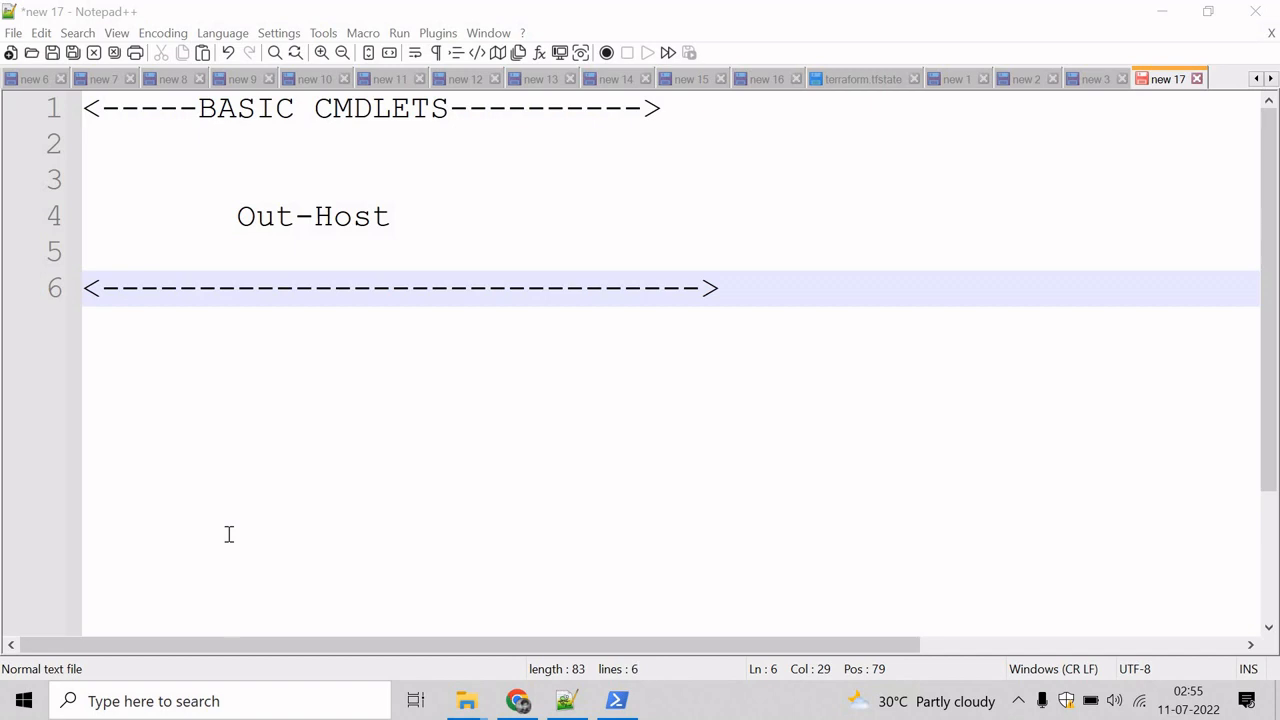
{"action": "mouse_move", "coordinate": [384, 524]}
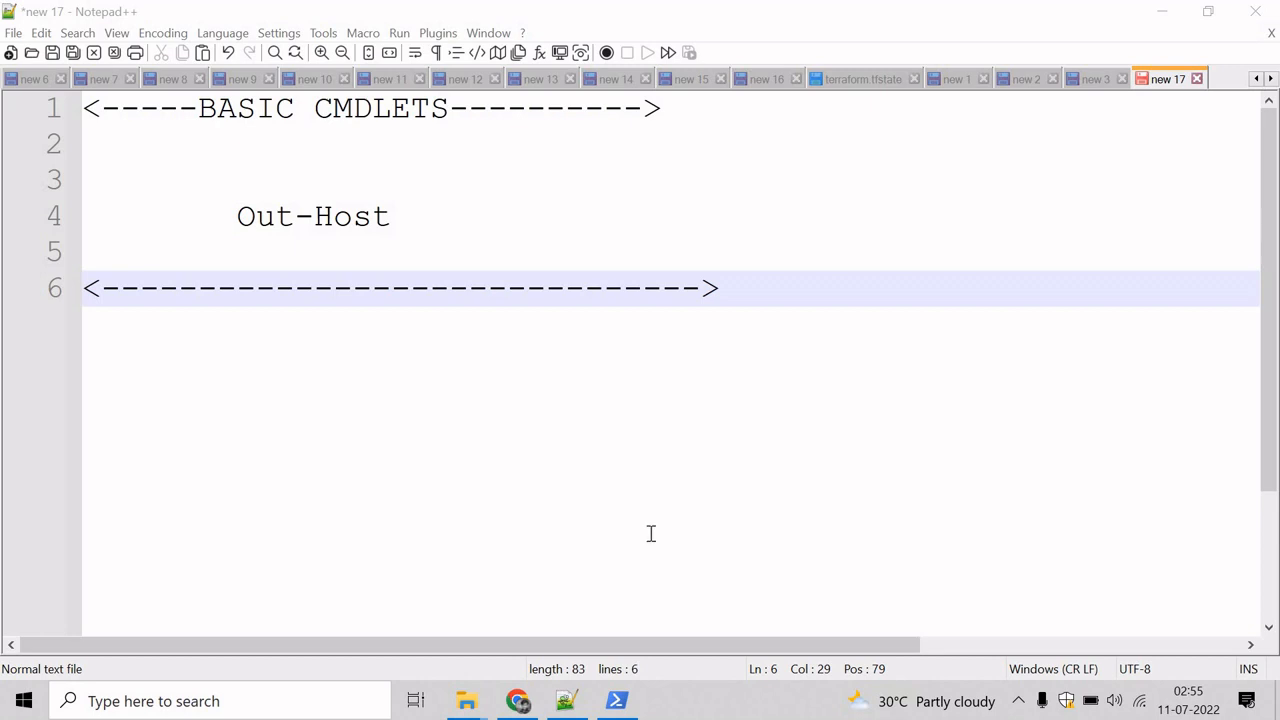
Run get-help out-host to show Out-Host's syntax, Paging option and alias oh.
{"action": "left_click", "coordinate": [616, 700]}
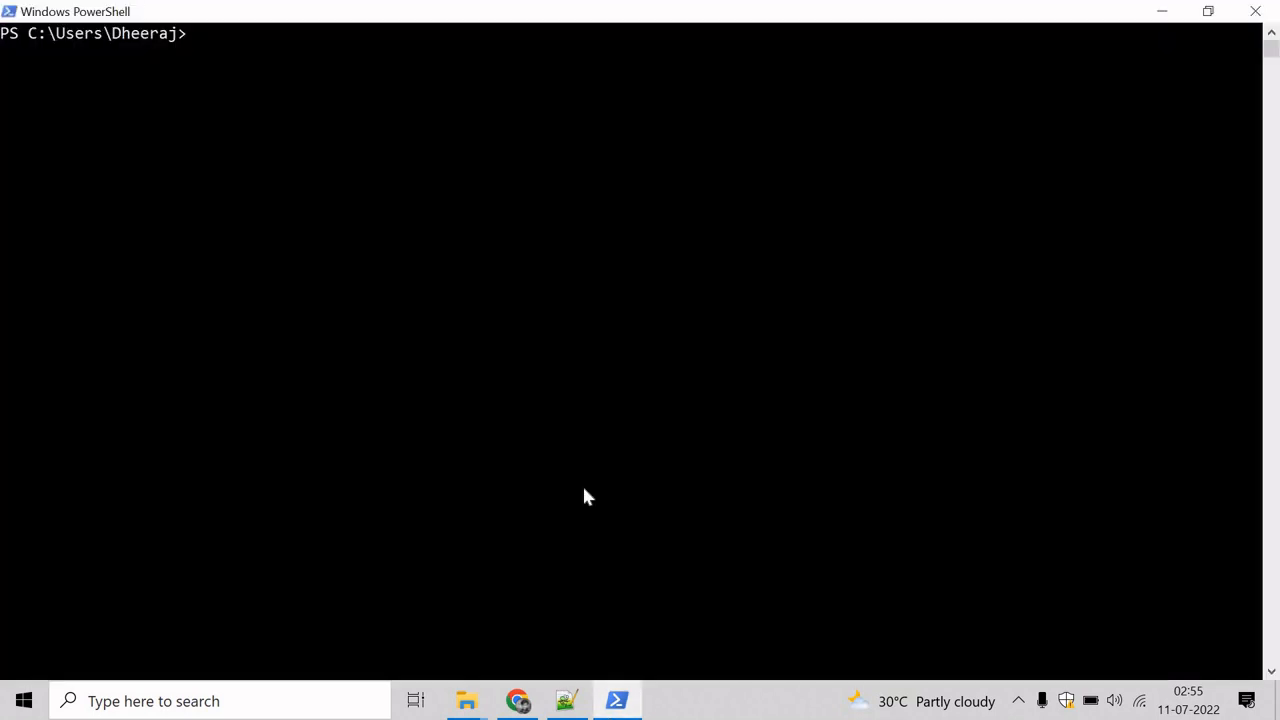
{"action": "type", "text": "get-"}
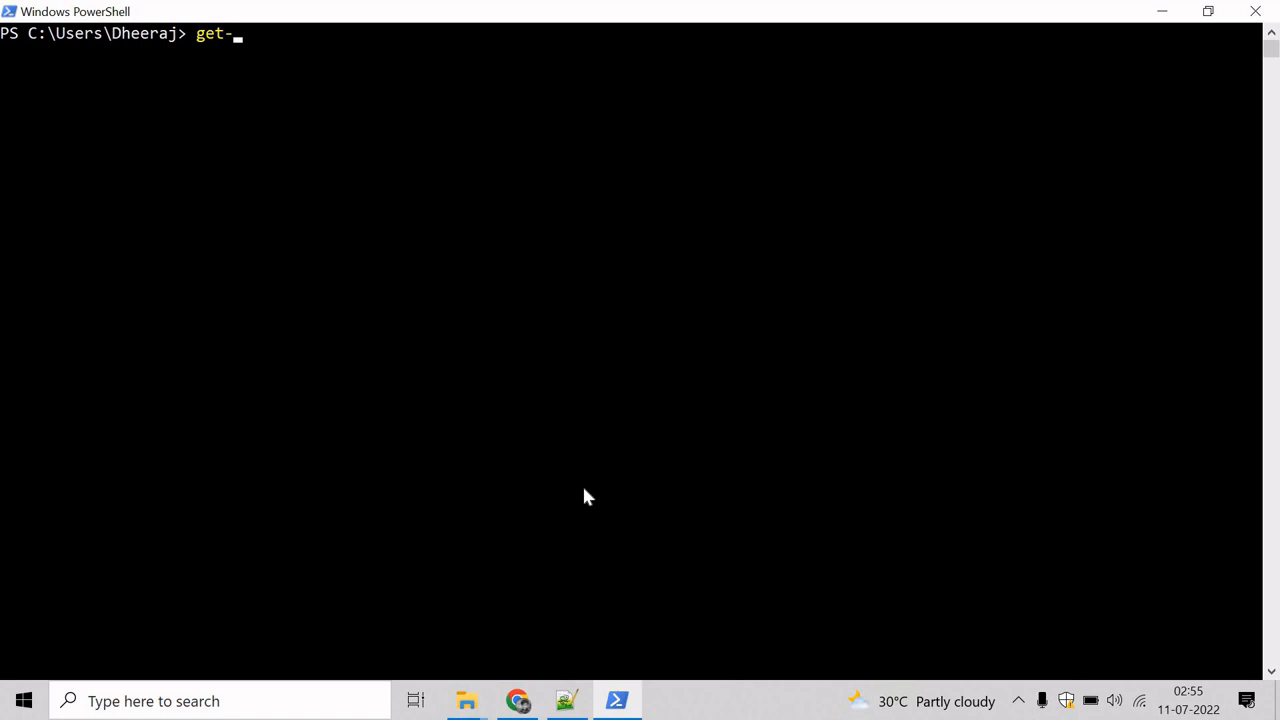
{"action": "type", "text": "help out-"}
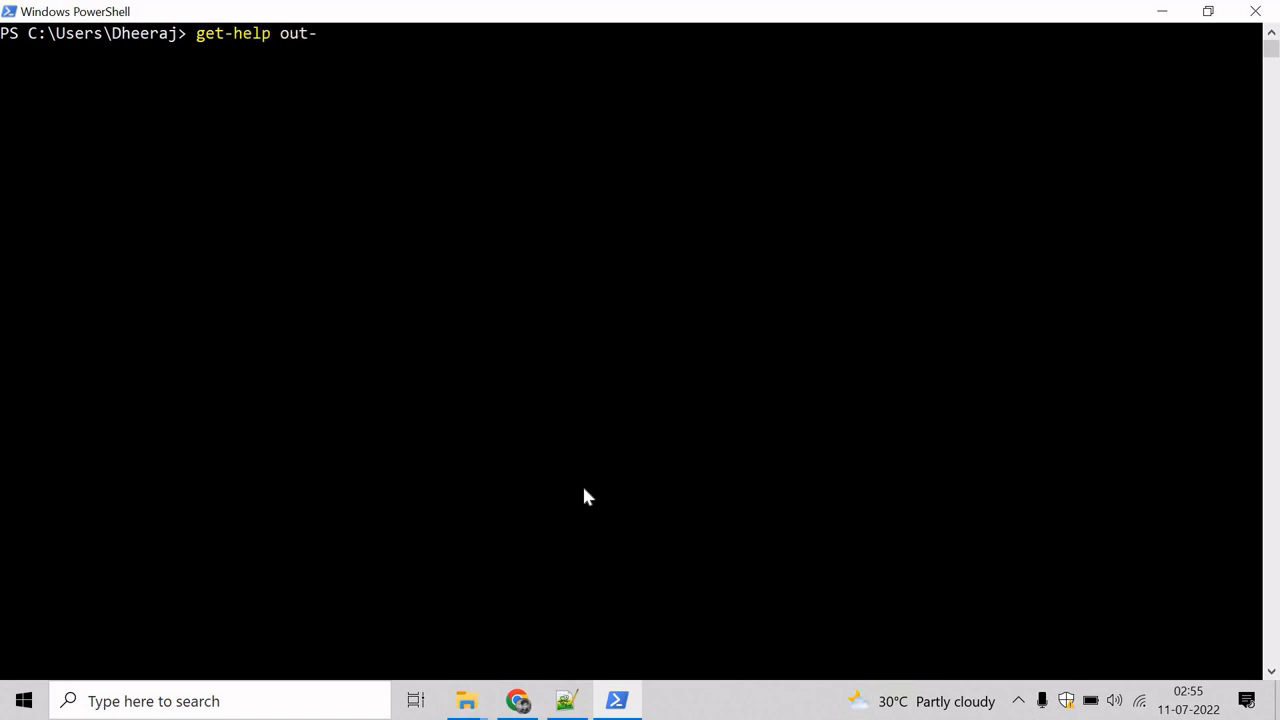
{"action": "key", "text": "Return"}
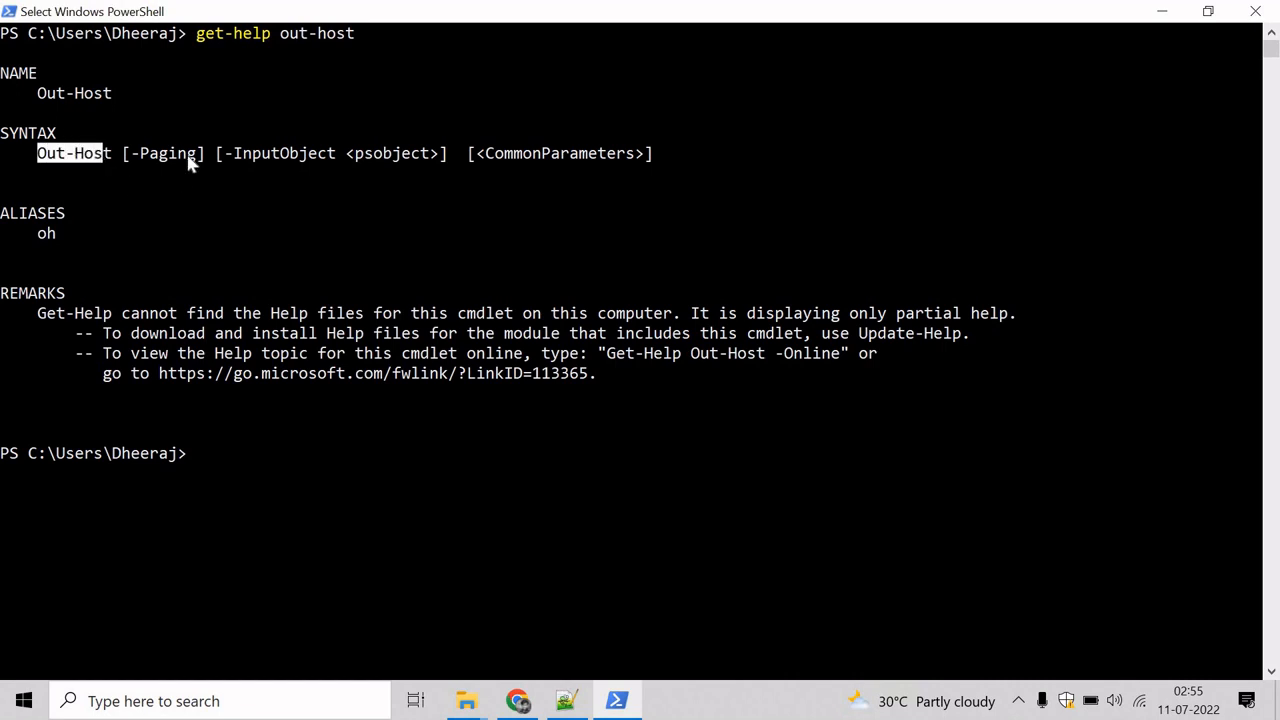
{"action": "mouse_move", "coordinate": [298, 168]}
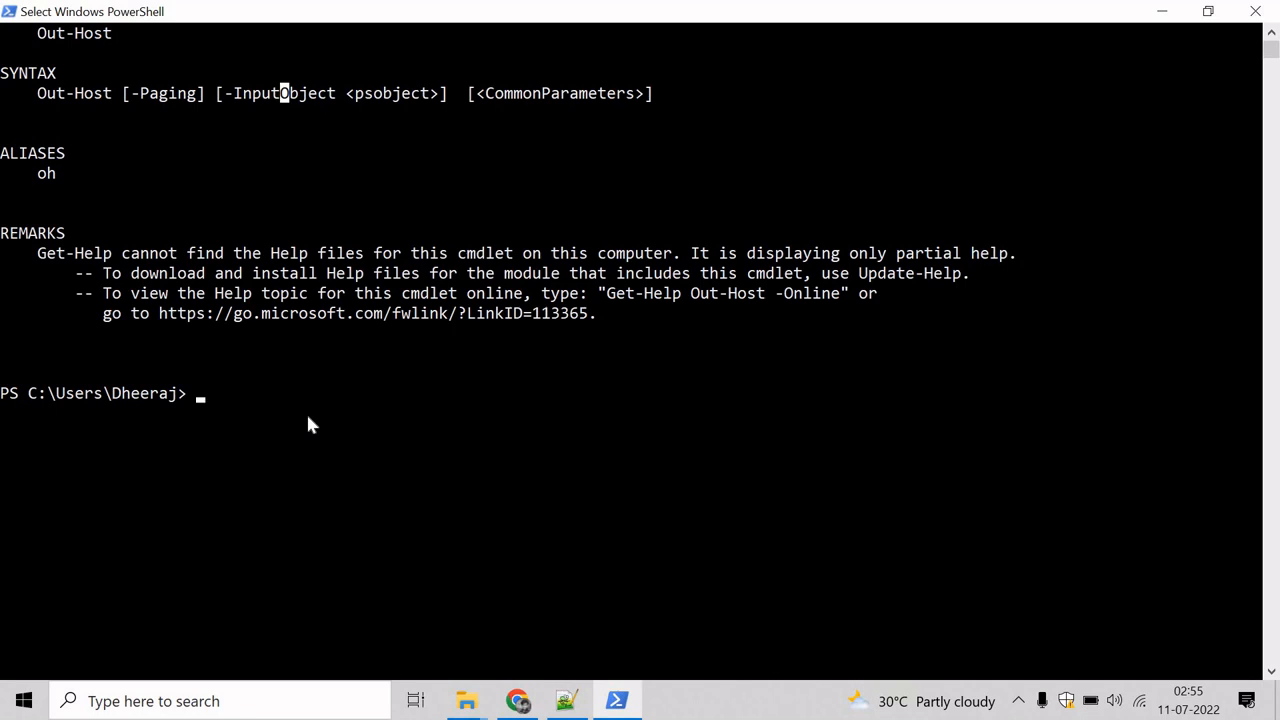
Run Get-Process to list all running processes in one continuous stream ending with YourPhone.
{"action": "type", "text": "Get"}
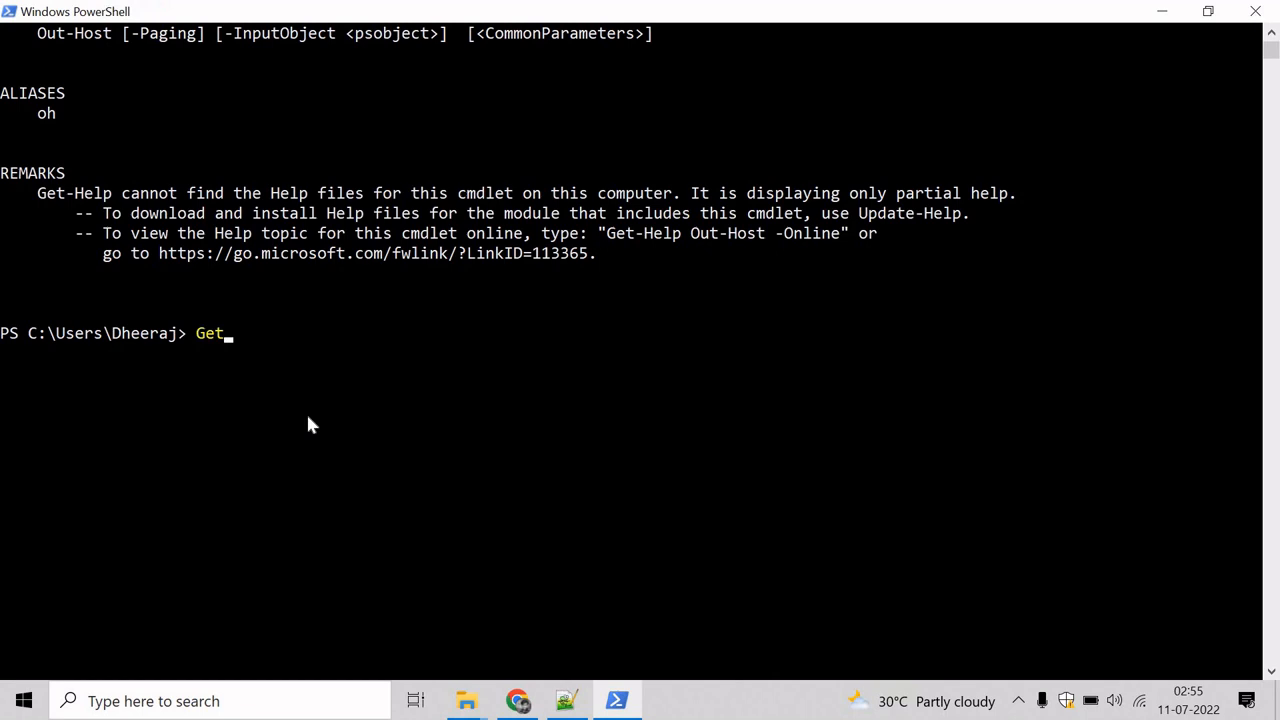
{"action": "type", "text": "-Proce"}
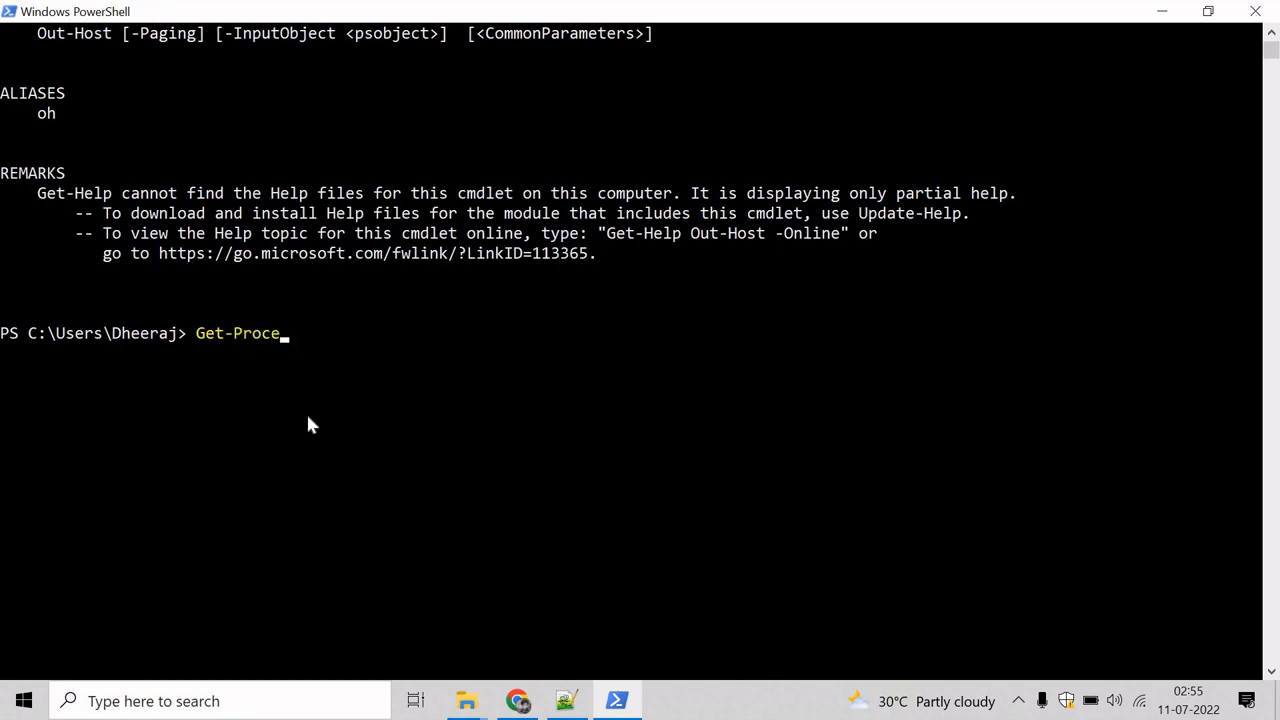
{"action": "type", "text": "ss"}
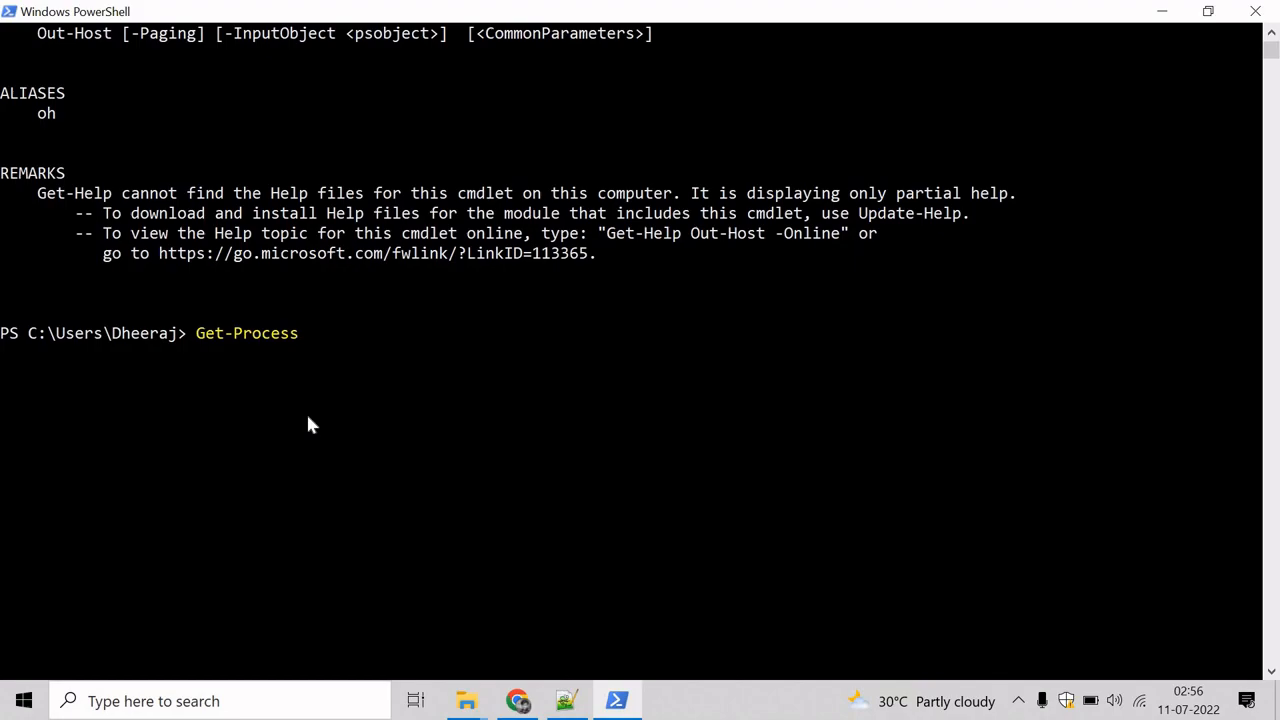
{"action": "key", "text": "Return"}
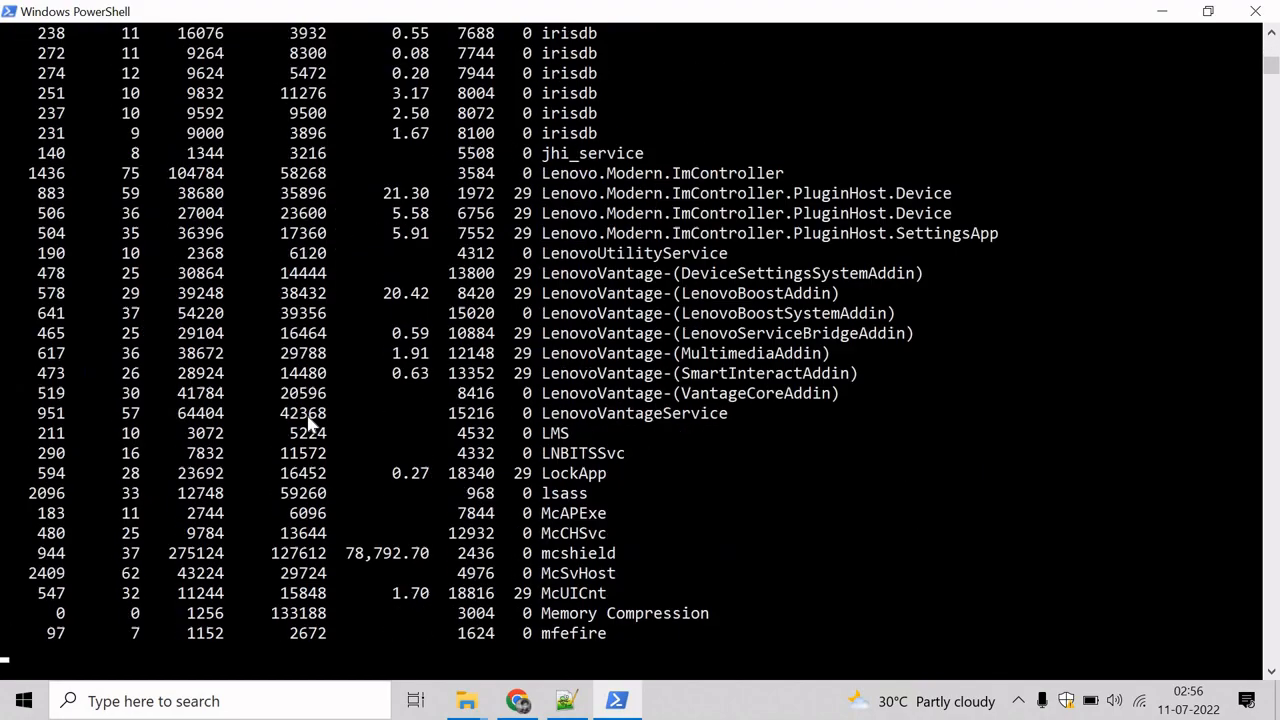
{"action": "scroll", "scroll_direction": "down", "scroll_amount": 3}
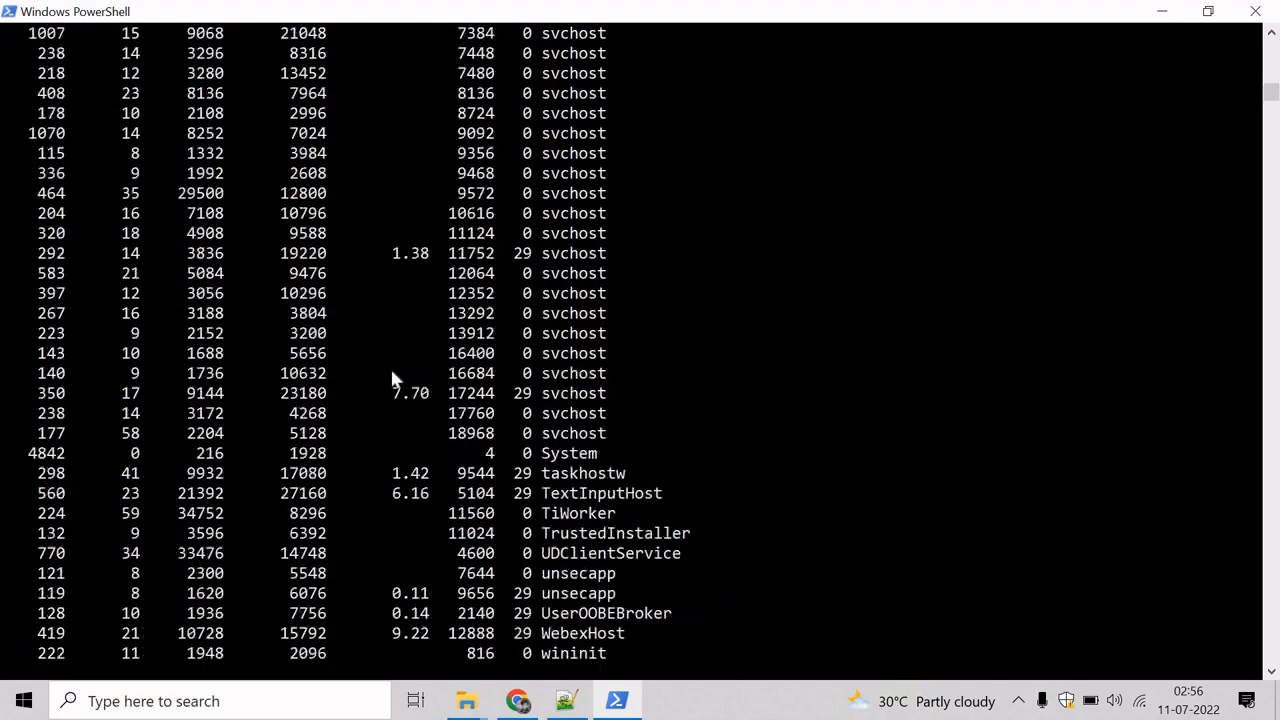
{"action": "scroll", "scroll_direction": "down", "scroll_amount": 3}
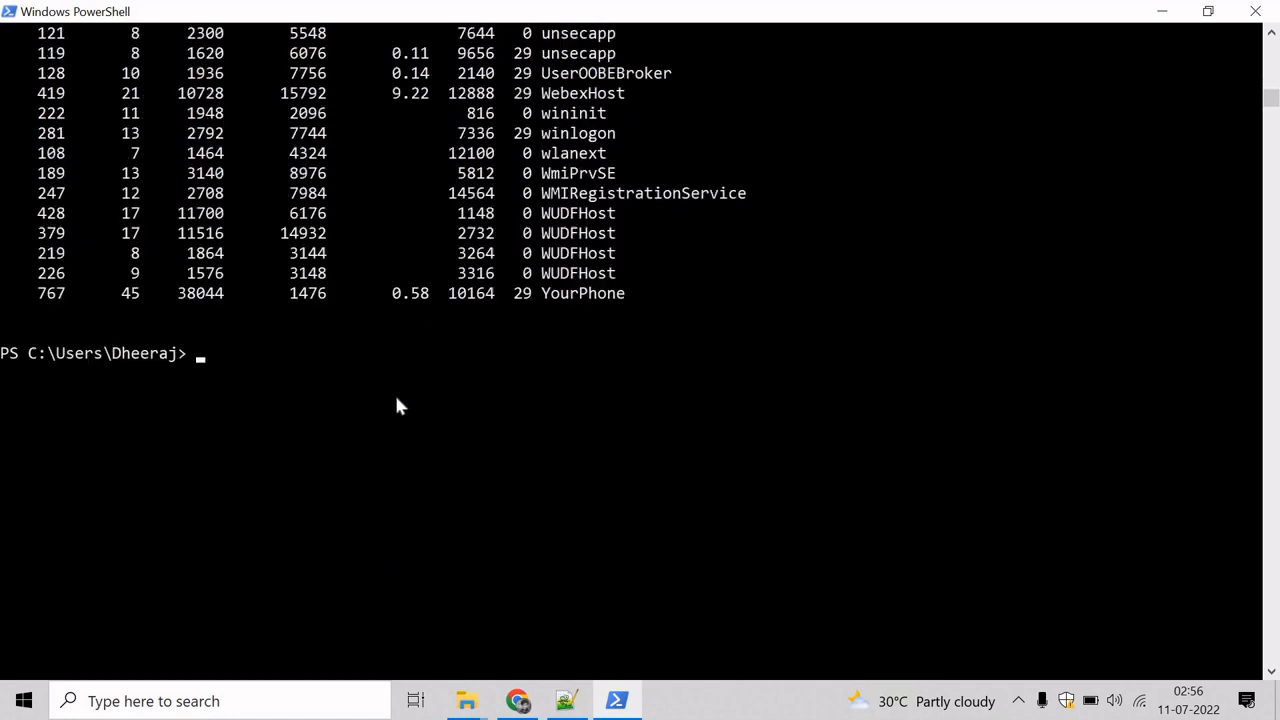
{"action": "scroll", "scroll_direction": "up", "scroll_amount": 3}
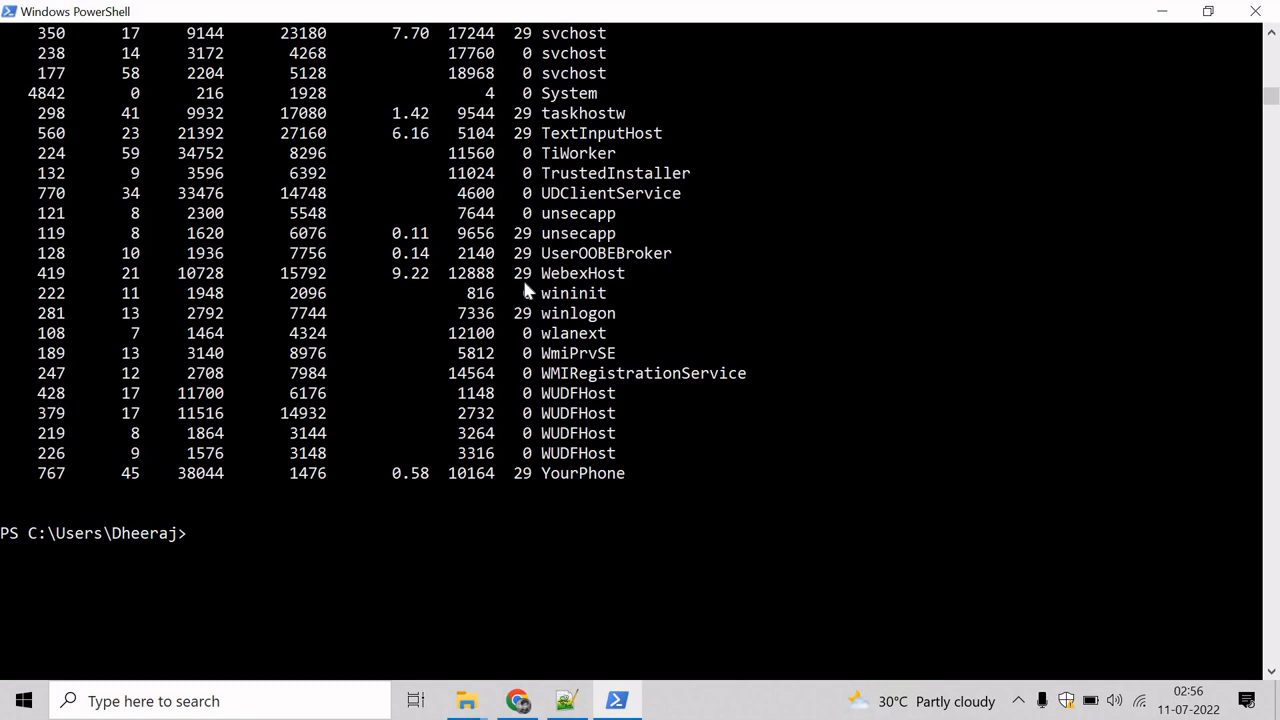
Run Get-Process | Out-Host -Paging and advance with Space to the next page of processes.
{"action": "type", "text": "Get-Process | O"}
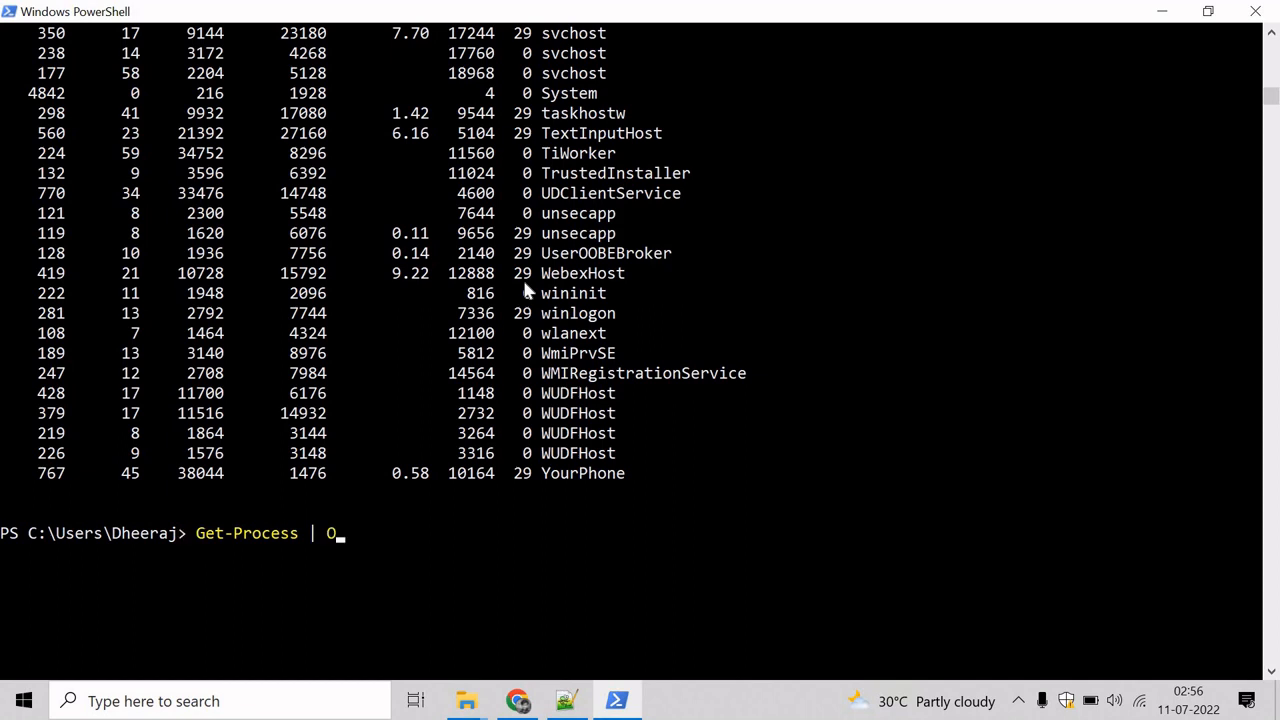
{"action": "type", "text": "ut-Host"}
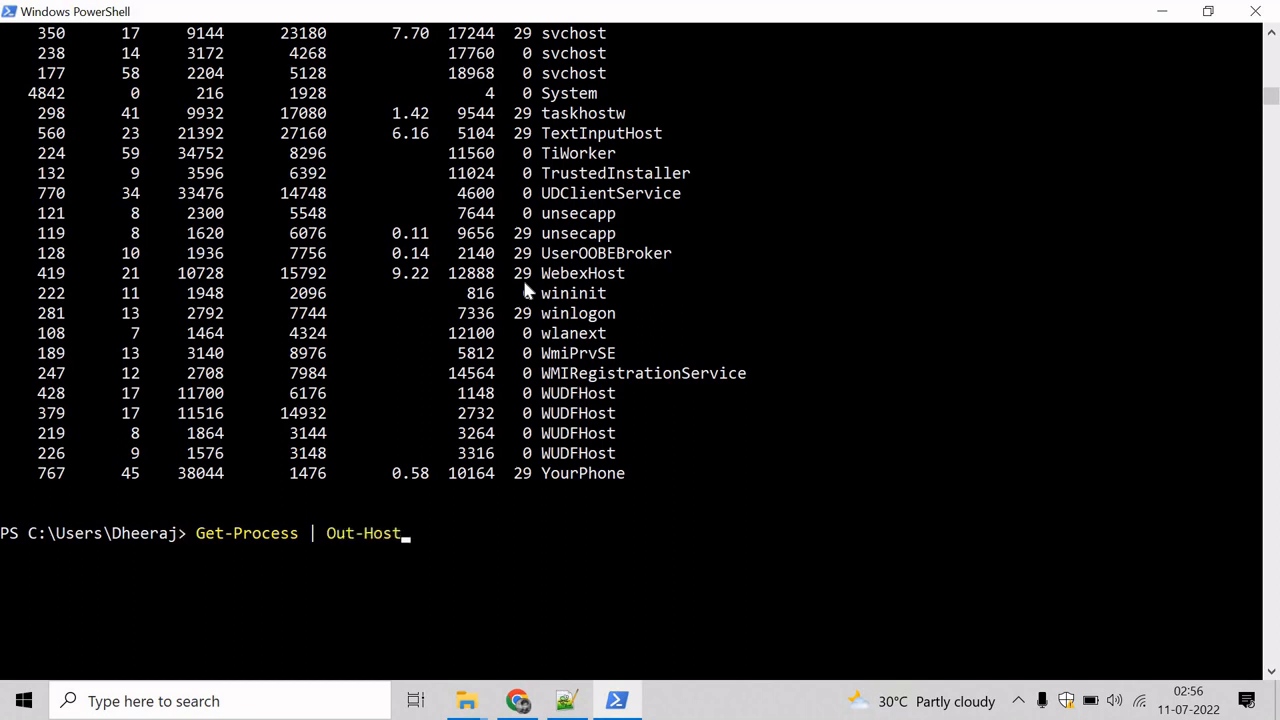
{"action": "mouse_move", "coordinate": [400, 532]}
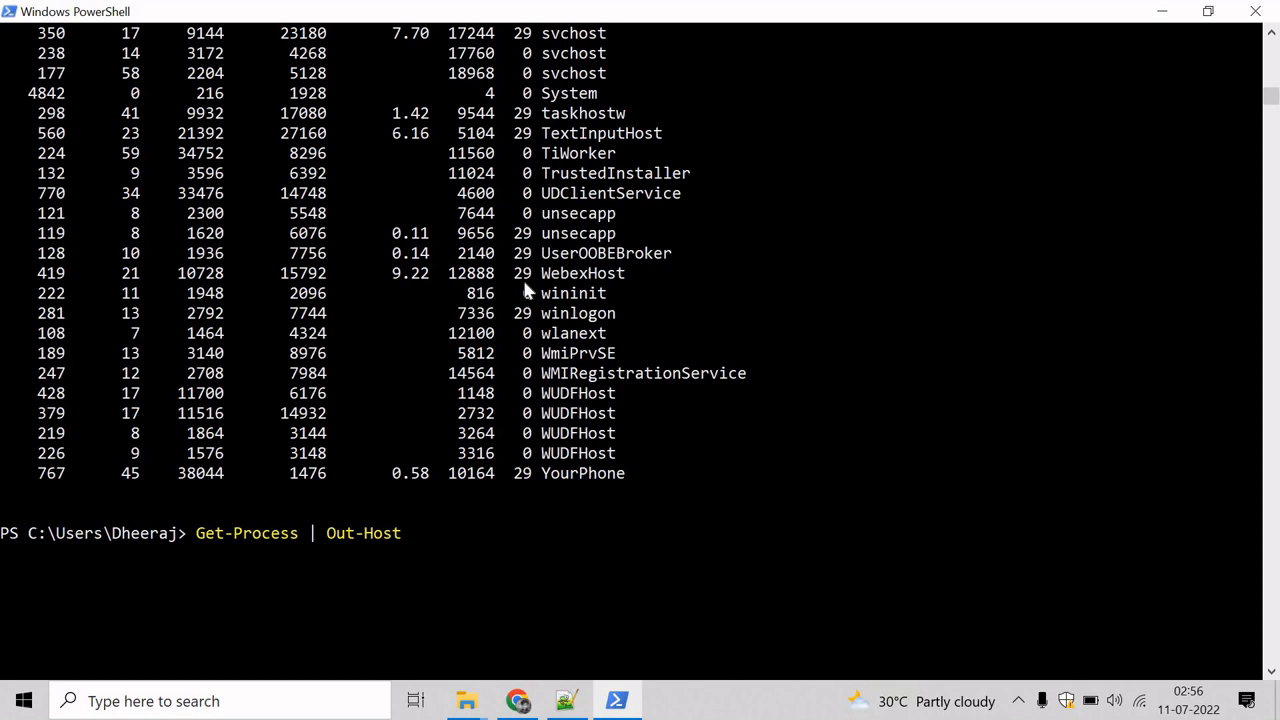
{"action": "type", "text": "-Pagi"}
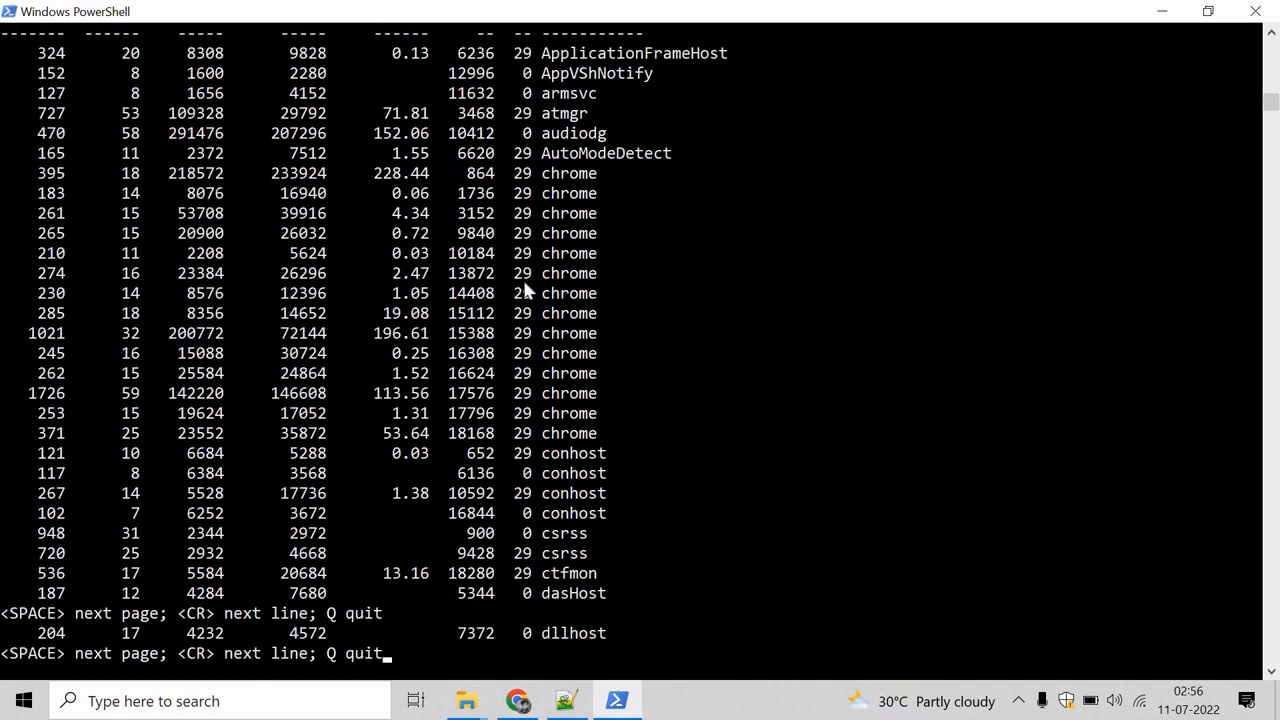
{"action": "mouse_move", "coordinate": [740, 140]}
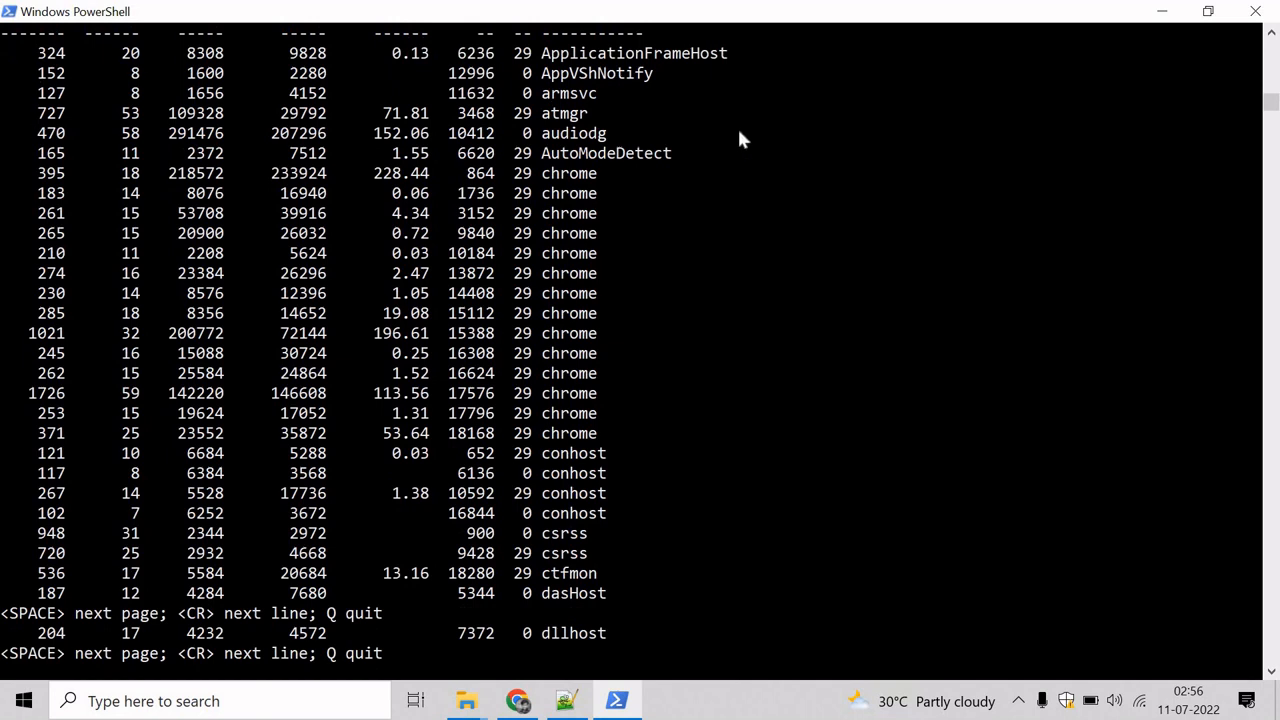
{"action": "mouse_move", "coordinate": [228, 552]}
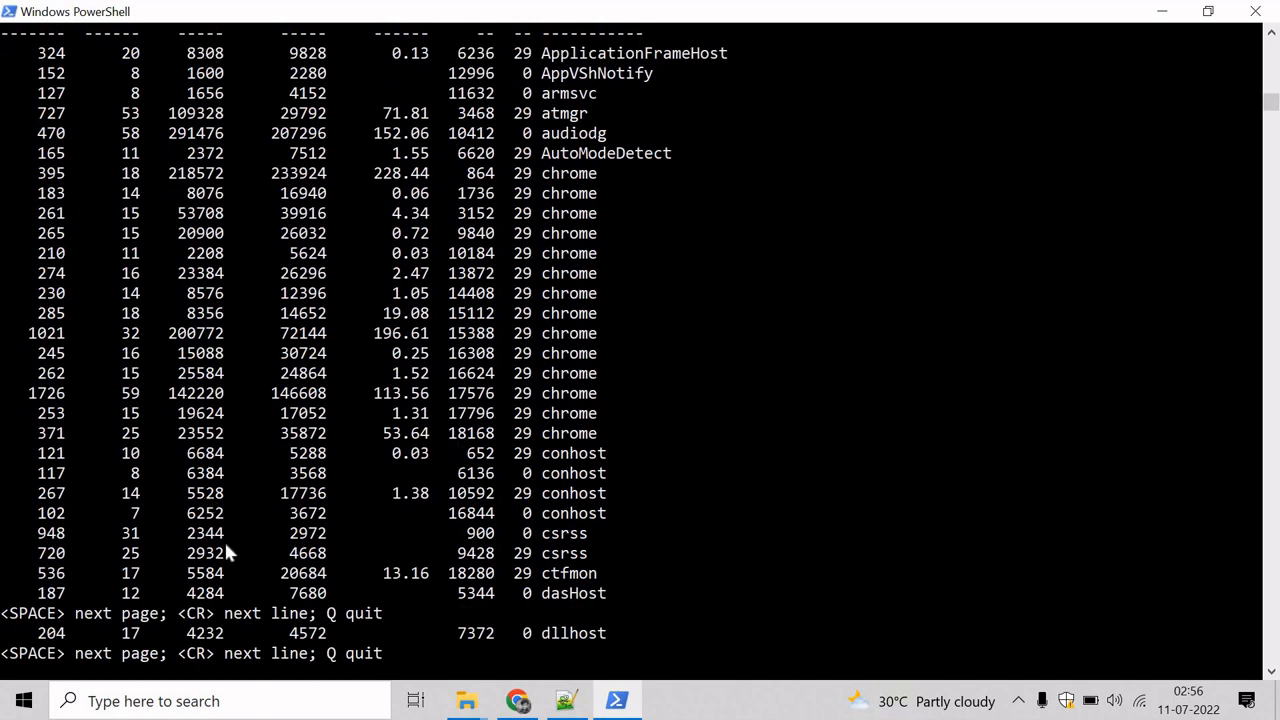
{"action": "mouse_move", "coordinate": [296, 680]}
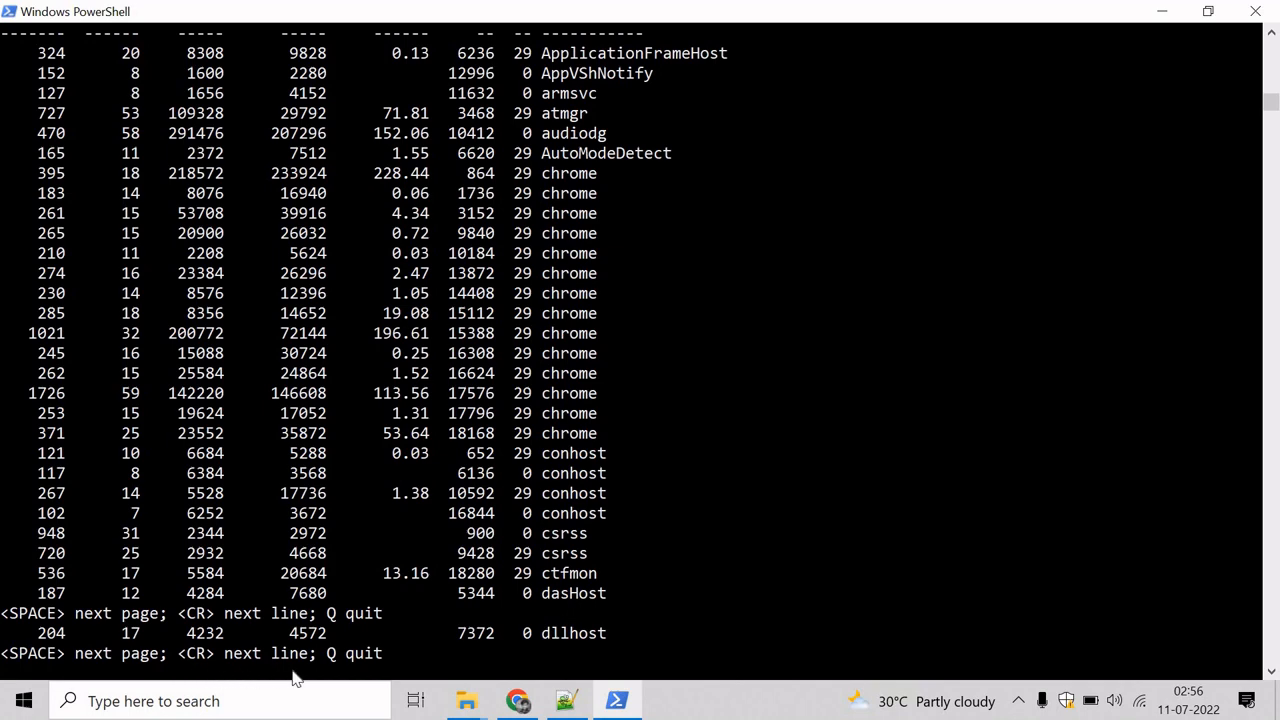
{"action": "mouse_move", "coordinate": [528, 684]}
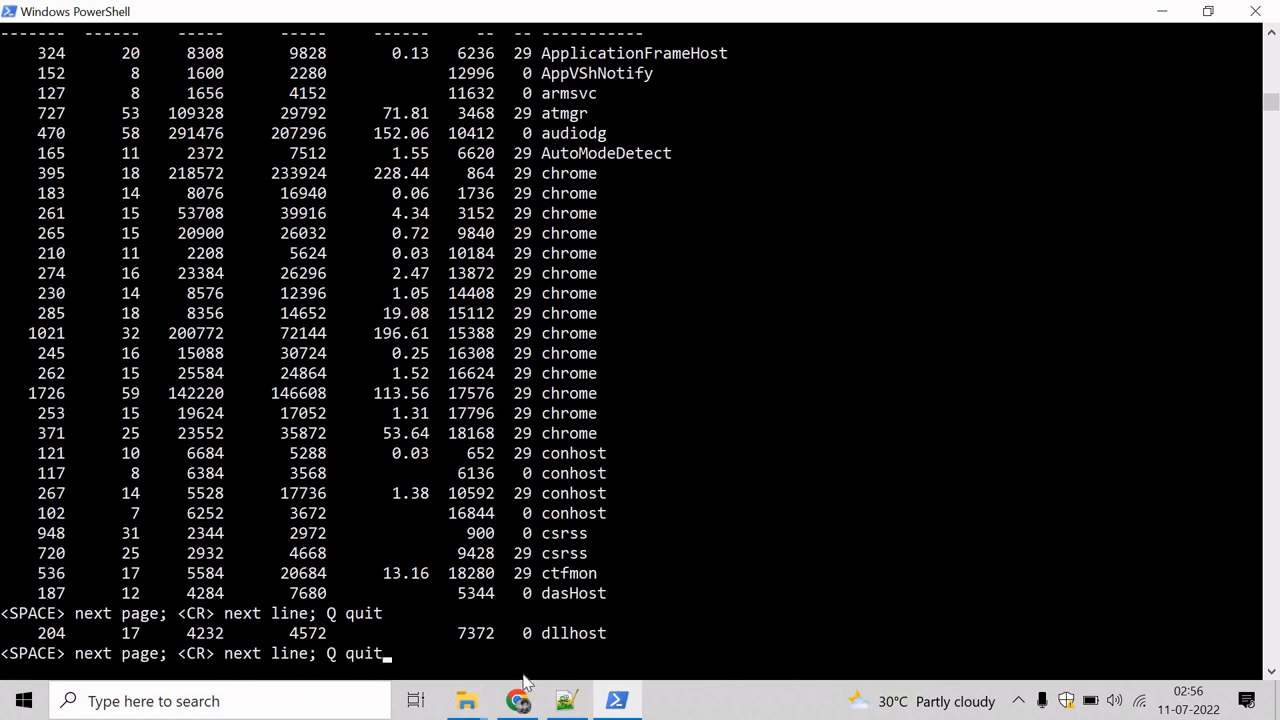
{"action": "key", "text": "space"}
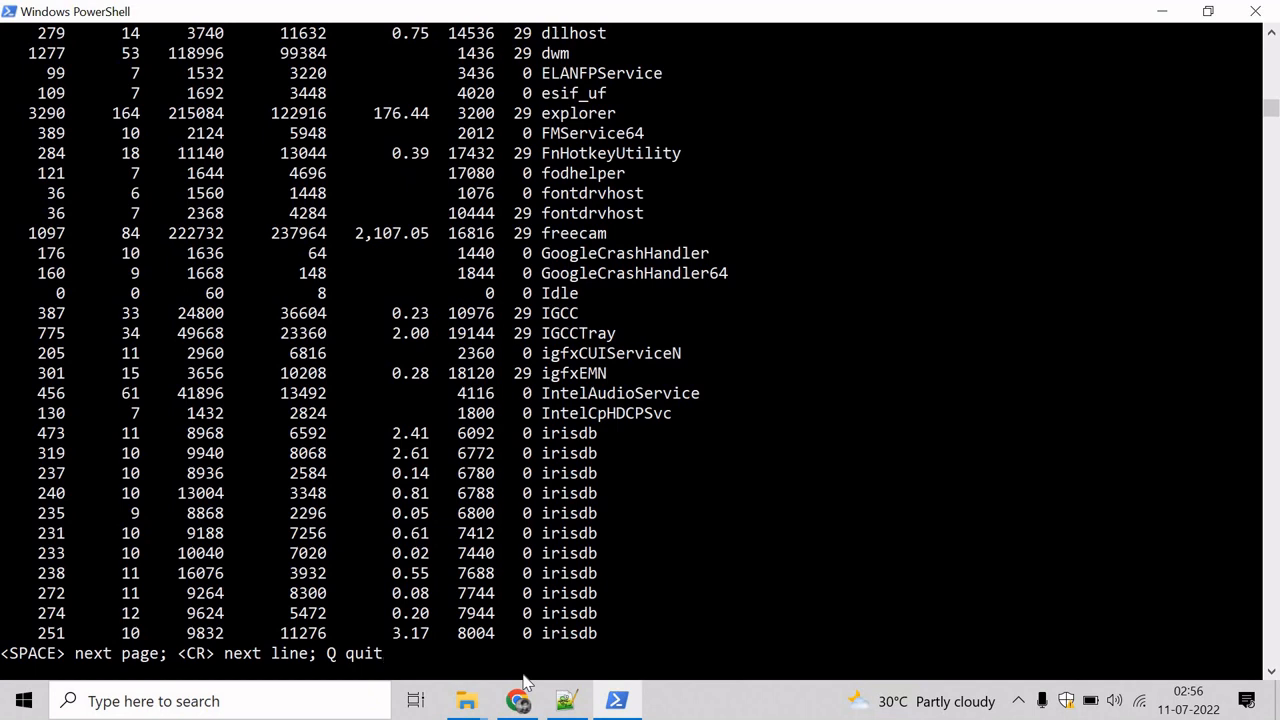